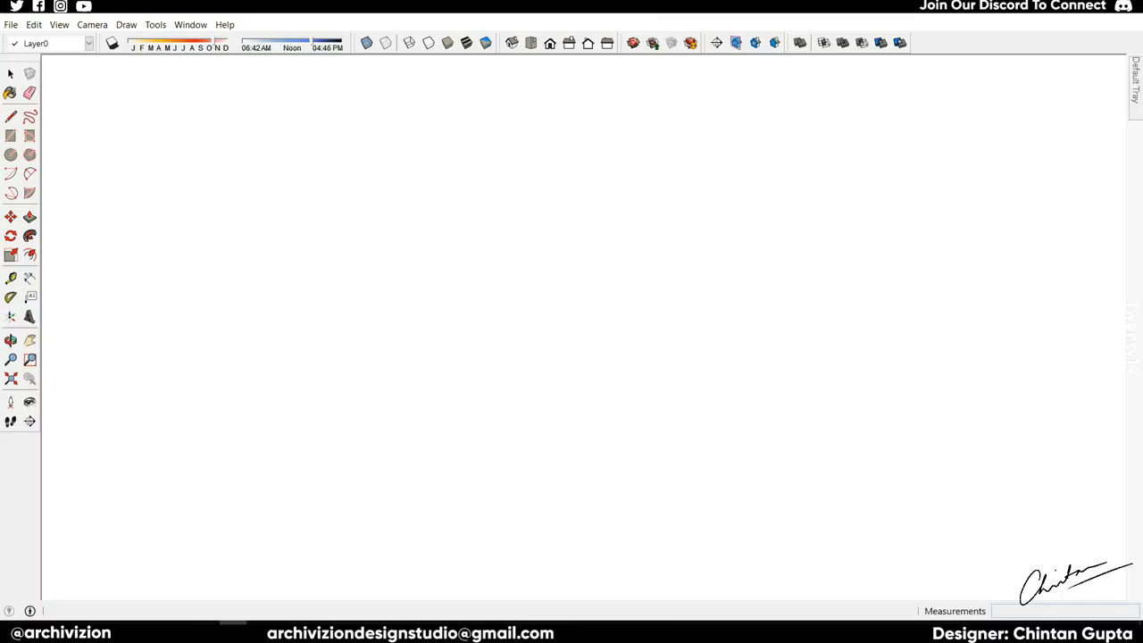
mouse_move(637, 543)
text(600)
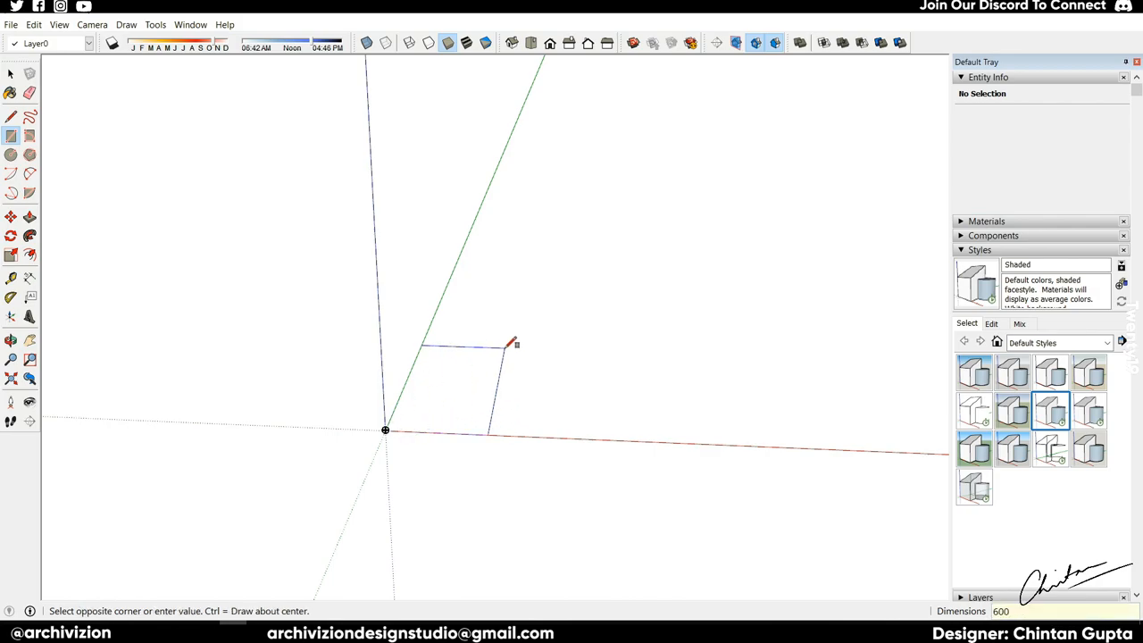
Enter 1200 for the tabletop rectangle's dimension.
text(1200)
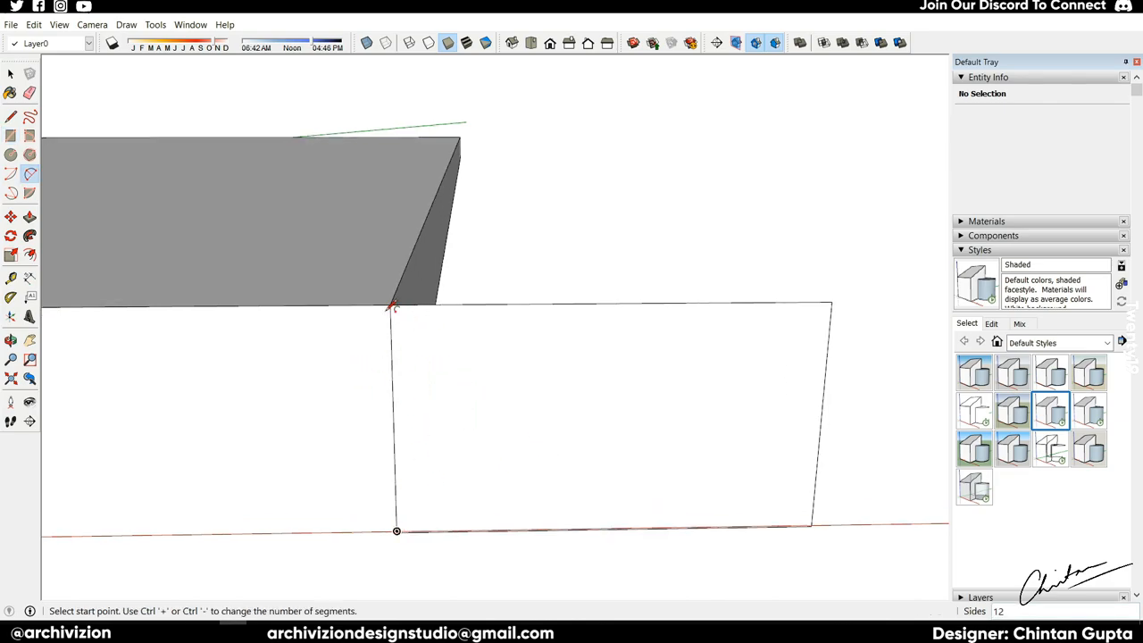
Draw the curved scalloped cut on the leg profile's left edge and erase the leftover edge.
click(396, 532)
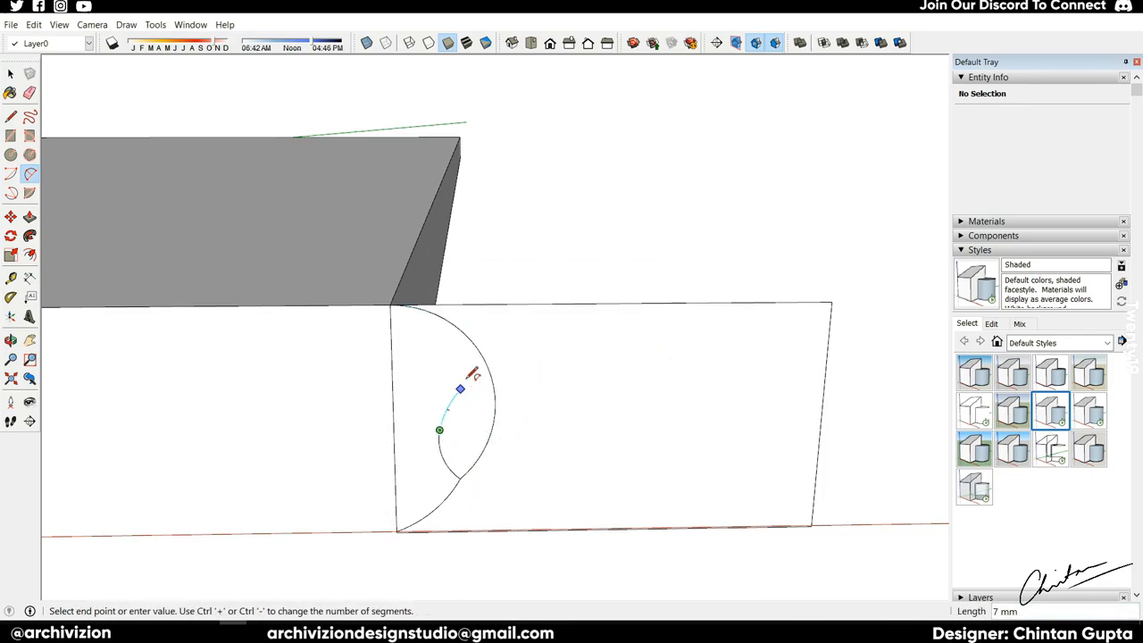
mouse_move(402, 311)
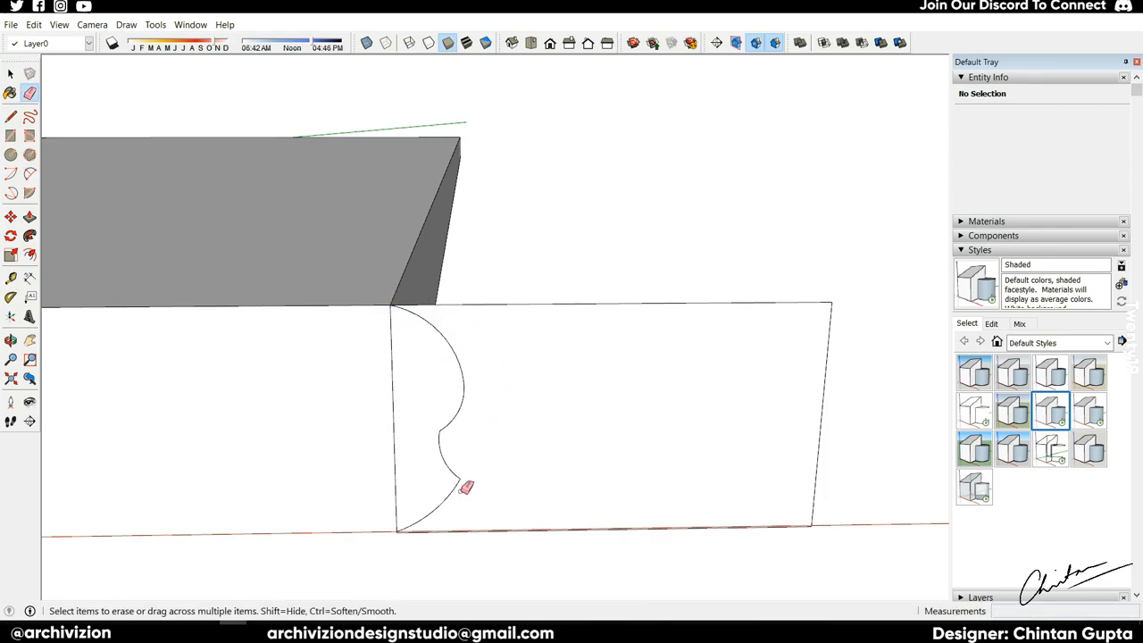
click(28, 174)
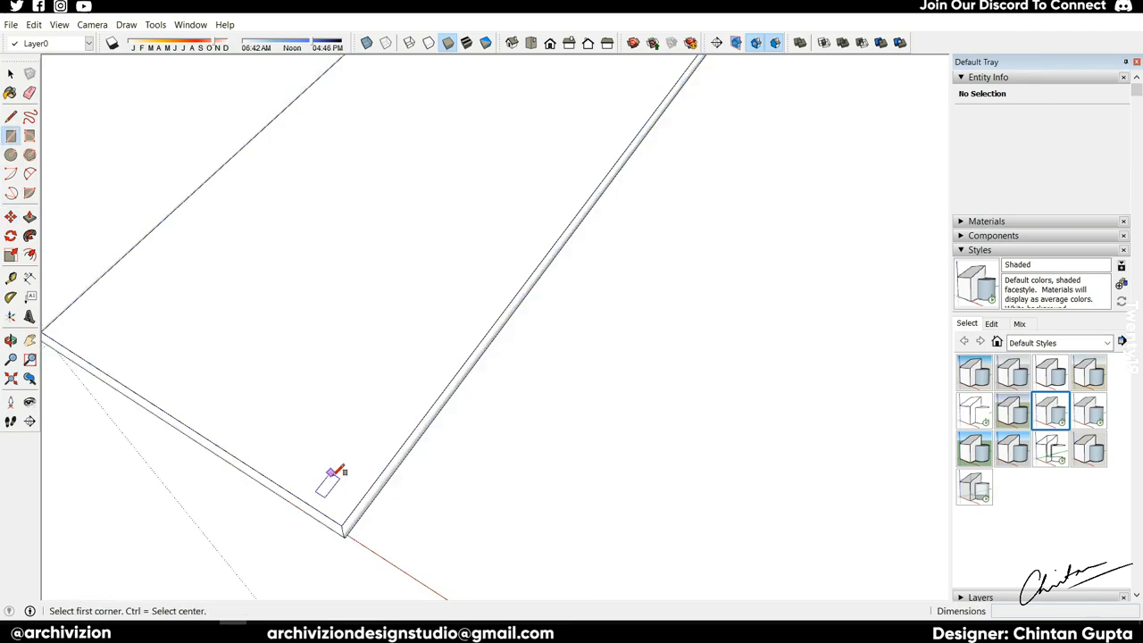
Start a rectangle on the slab face for the leg block divisions.
click(336, 471)
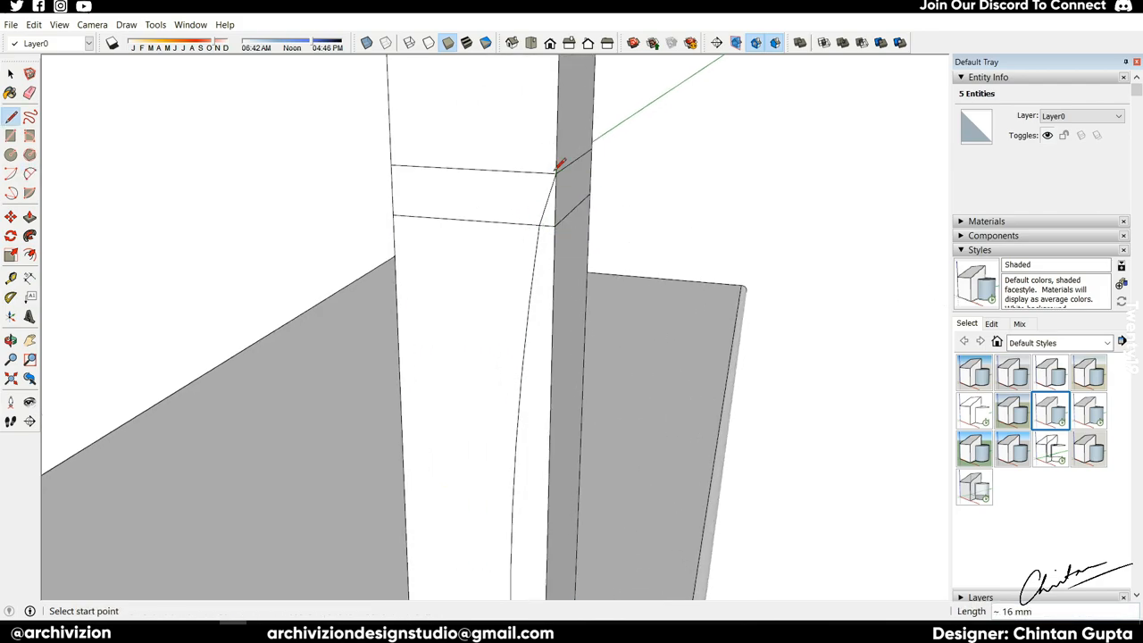
Draw a line across the leg face to begin shaping the leg.
click(29, 93)
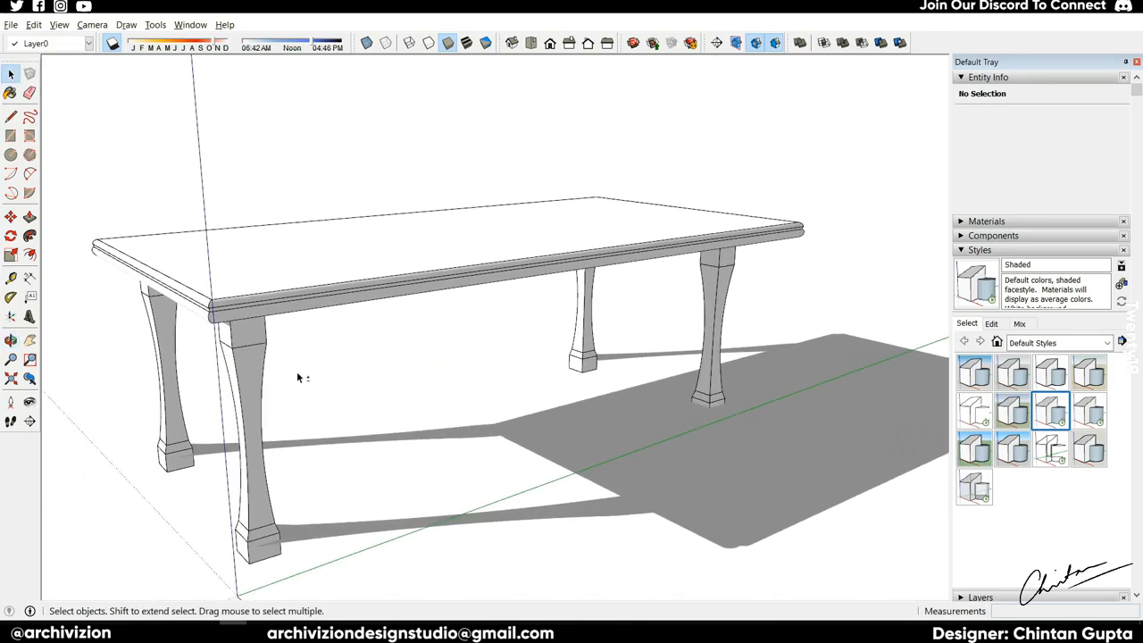
click(11, 217)
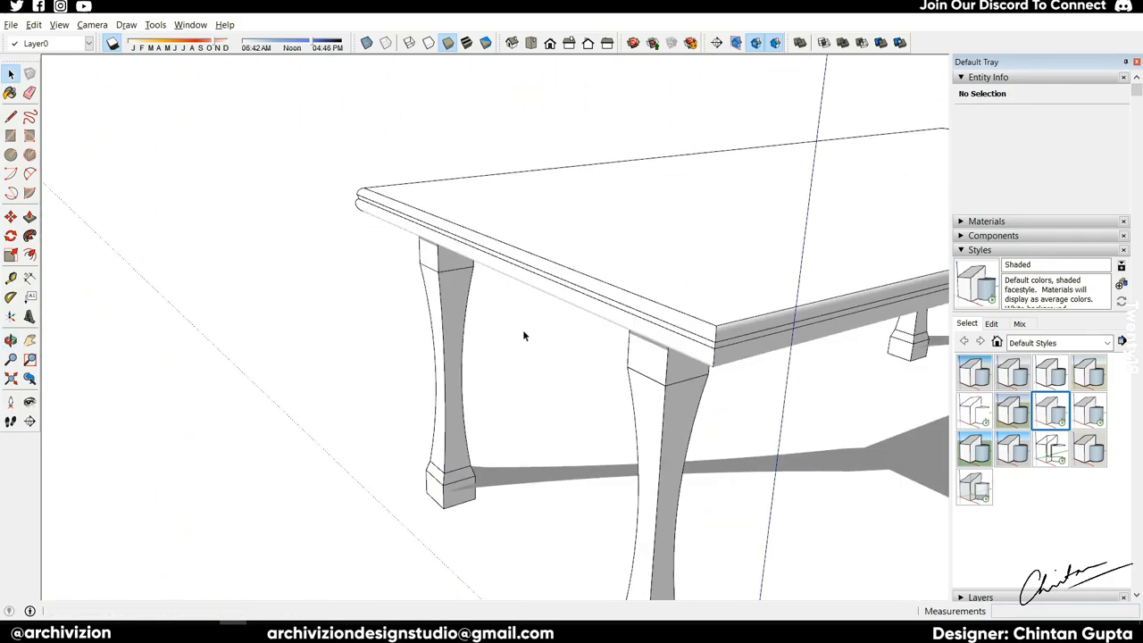
drag(525, 336, 335, 545)
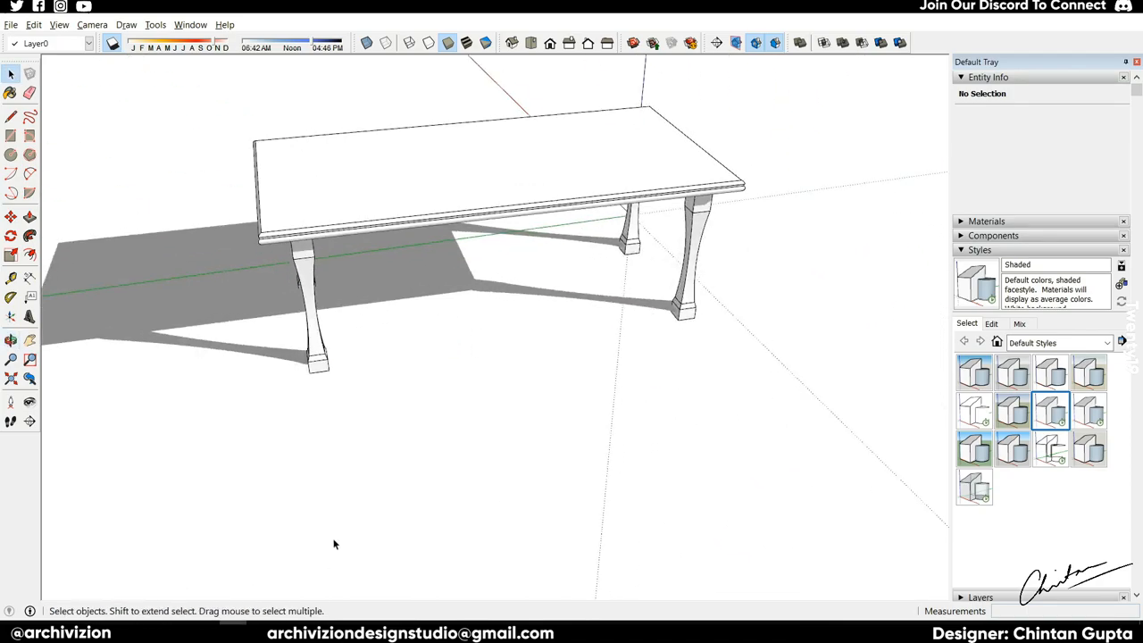